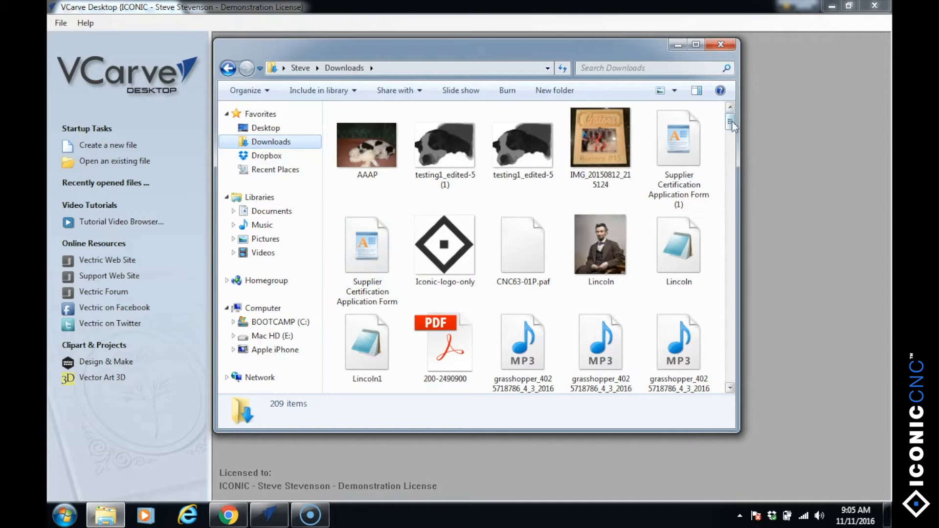
- Copy Geetech_inch_ATC.pp from the Downloads folder and close the Explorer window
{"action": "scroll", "scroll_direction": "down", "scroll_amount": 3}
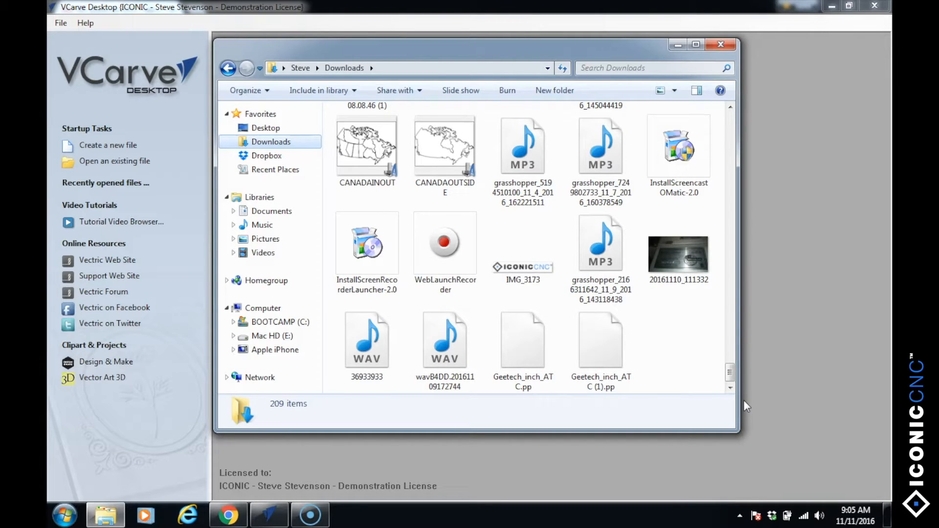
{"action": "left_click", "coordinate": [523, 350]}
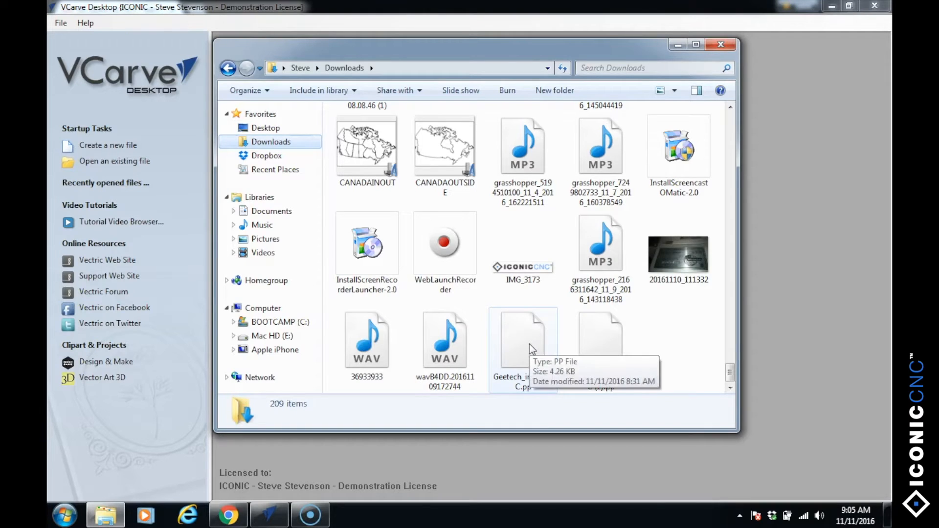
{"action": "right_click", "coordinate": [522, 343]}
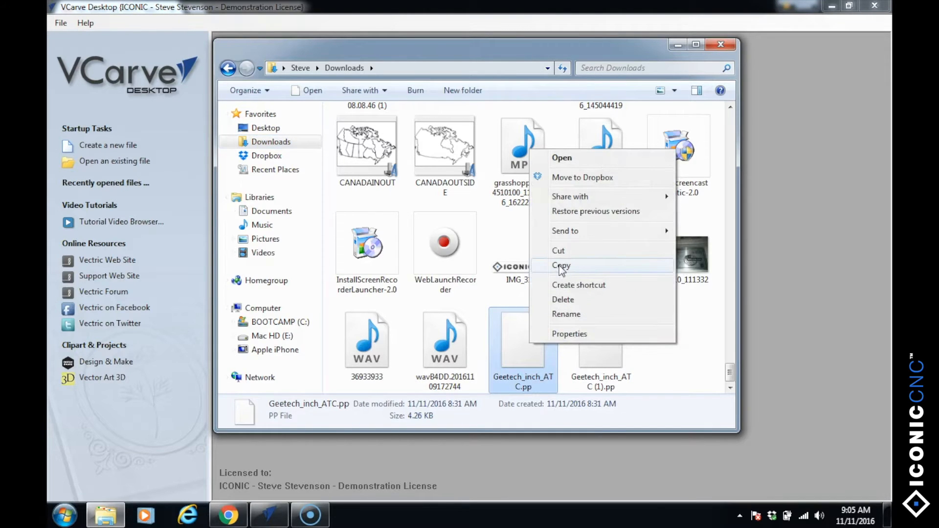
{"action": "left_click", "coordinate": [561, 266]}
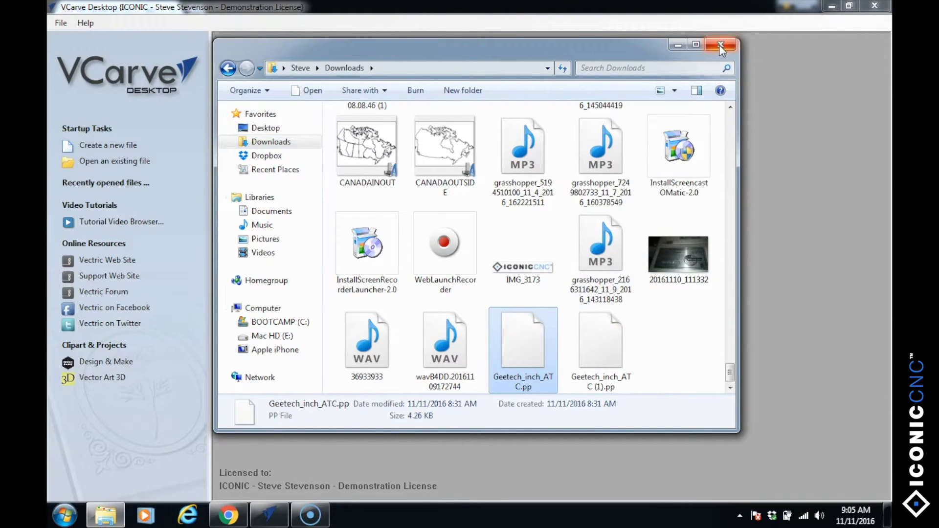
{"action": "left_click", "coordinate": [722, 45]}
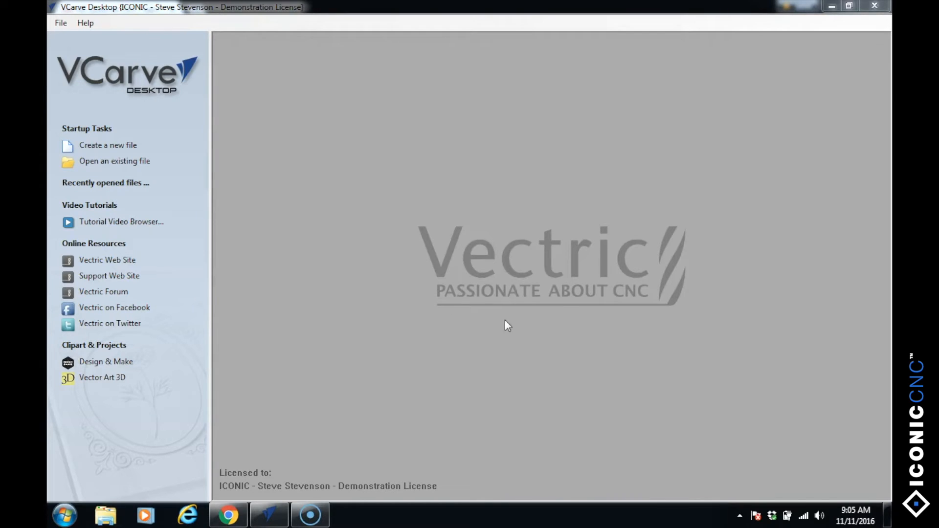
{"action": "mouse_move", "coordinate": [64, 35]}
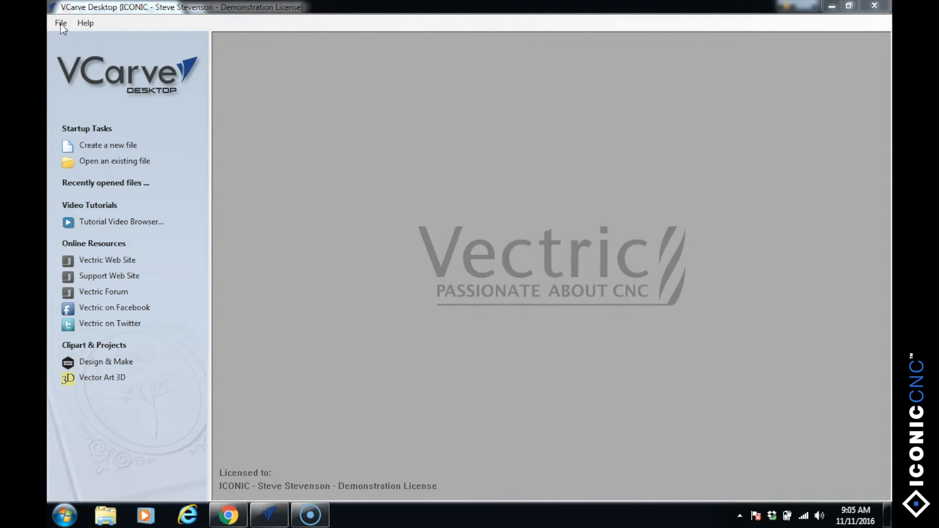
- Go into the PostP folder inside VCarve's application data folder
{"action": "left_click", "coordinate": [60, 23]}
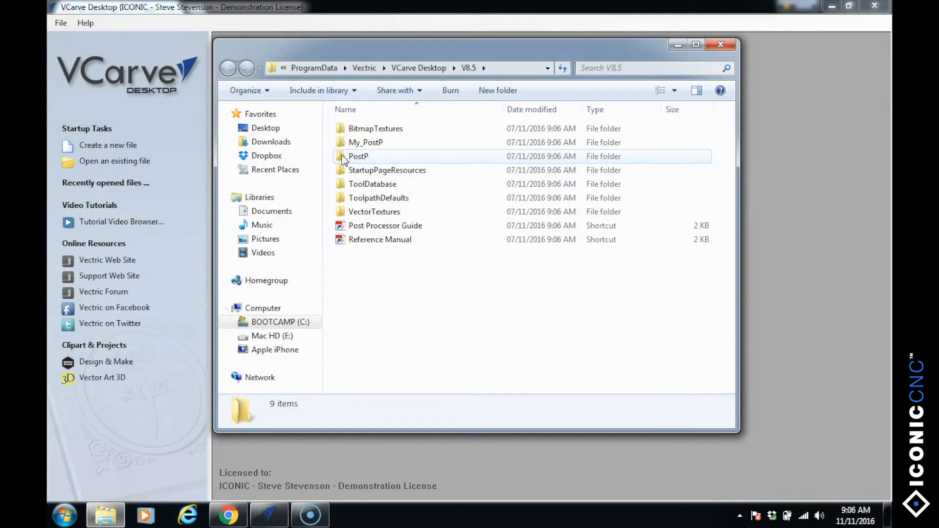
{"action": "left_click", "coordinate": [358, 156]}
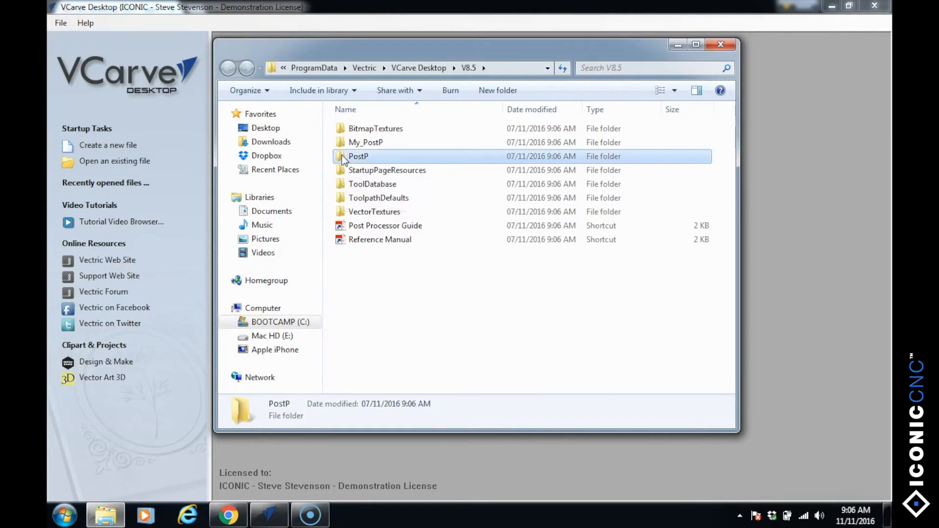
{"action": "double_click", "coordinate": [358, 155]}
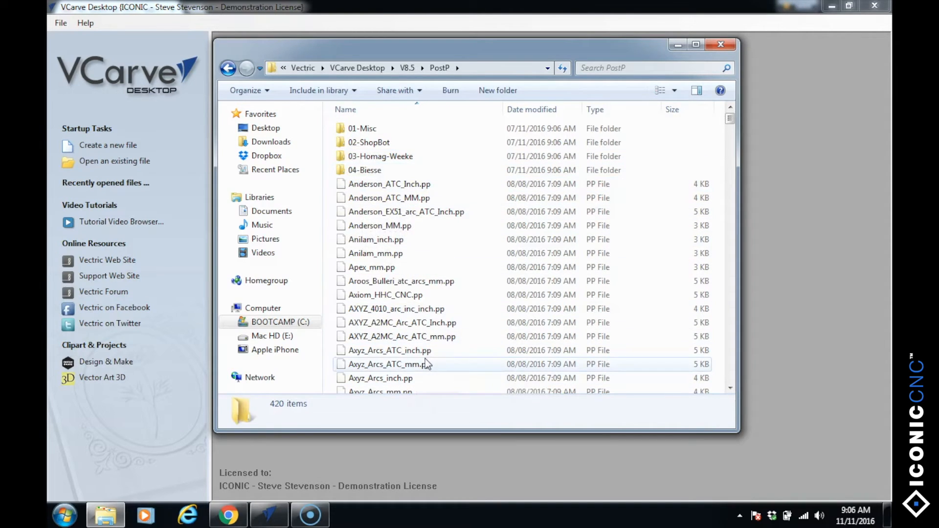
{"action": "mouse_move", "coordinate": [419, 364]}
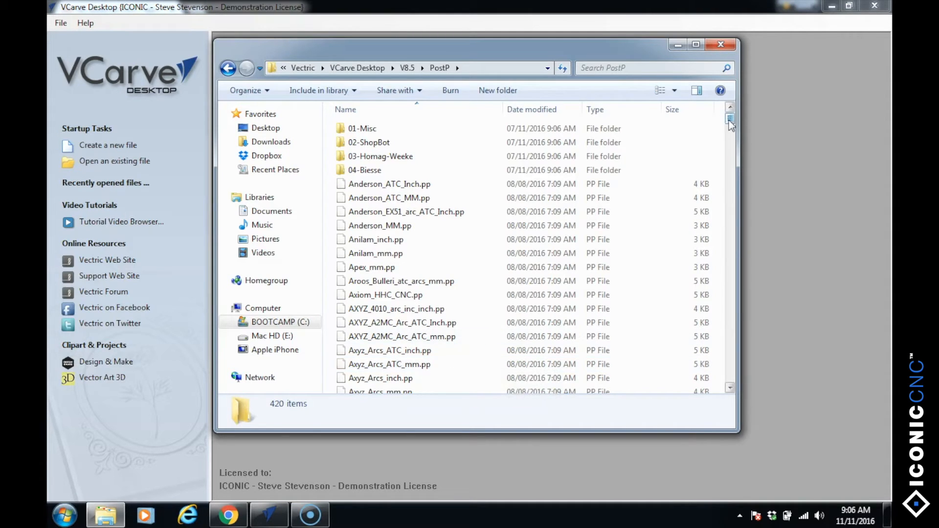
- Paste Geetech_inch_ATC.pp into the PostP folder and close the window
{"action": "scroll", "scroll_direction": "down", "scroll_amount": 3}
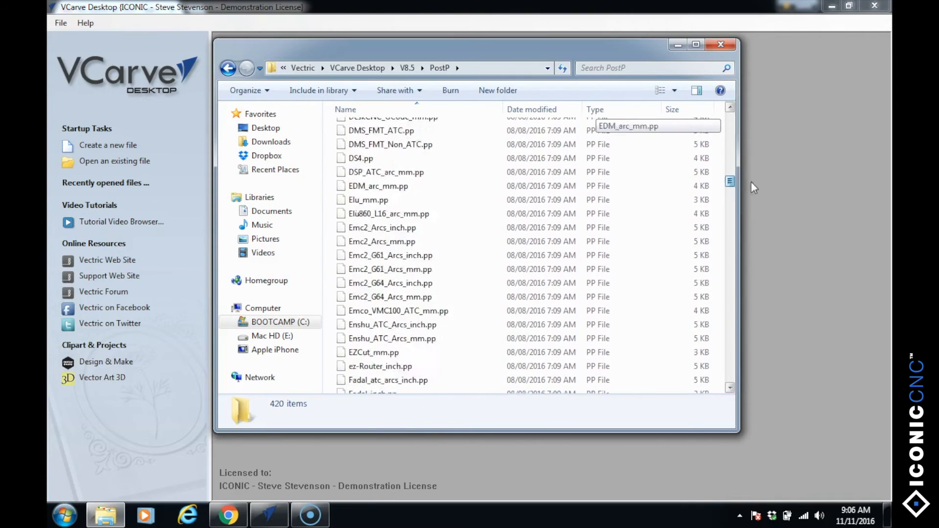
{"action": "scroll", "scroll_direction": "down", "scroll_amount": 3}
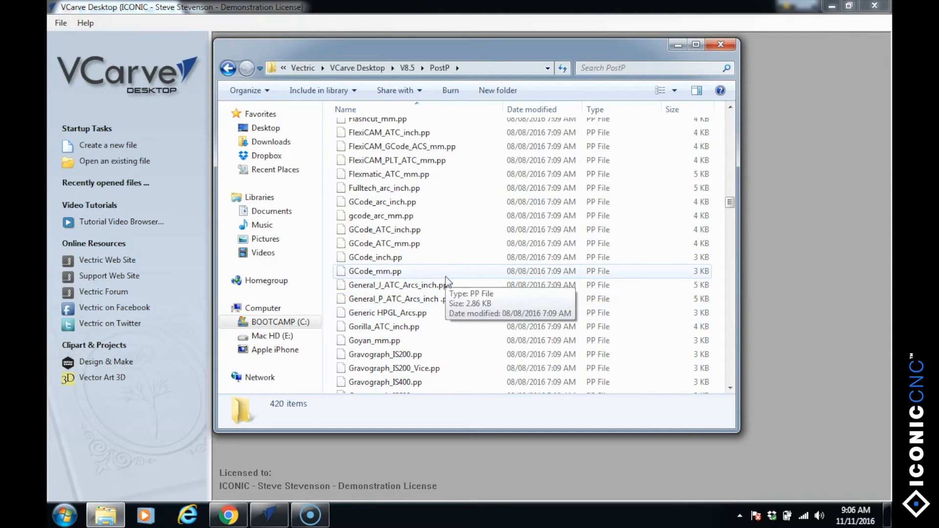
{"action": "right_click", "coordinate": [448, 278]}
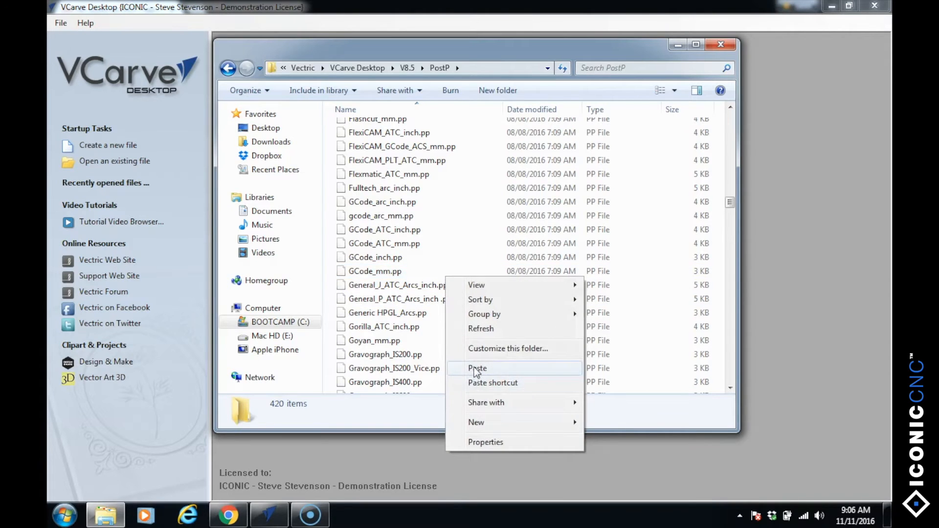
{"action": "left_click", "coordinate": [477, 368]}
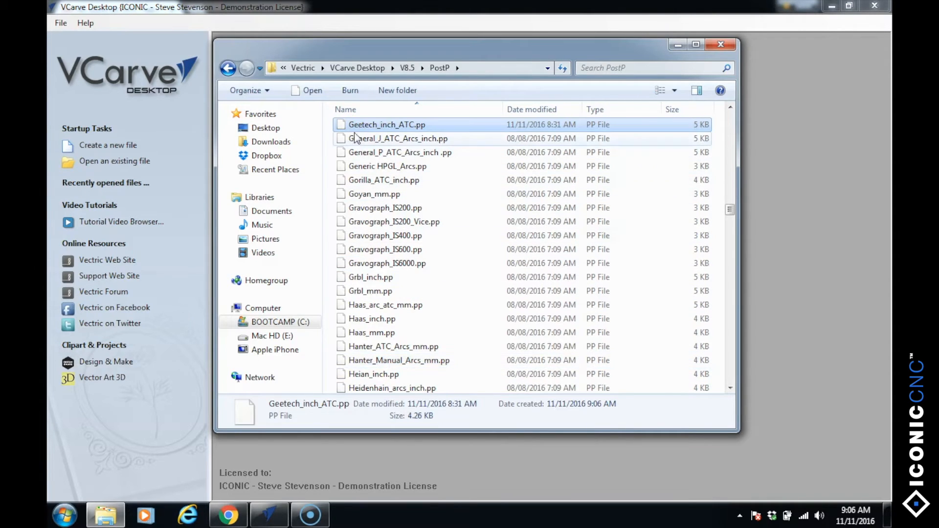
{"action": "mouse_move", "coordinate": [377, 191]}
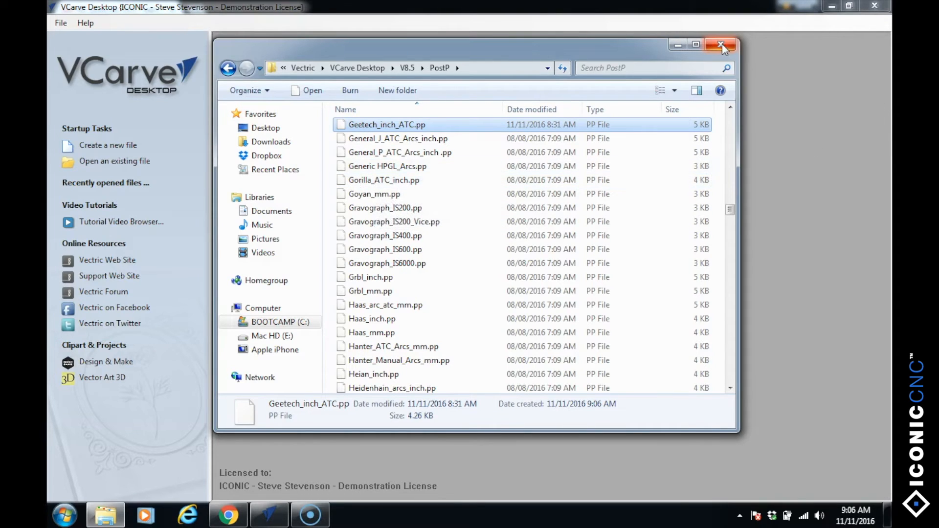
{"action": "left_click", "coordinate": [719, 45]}
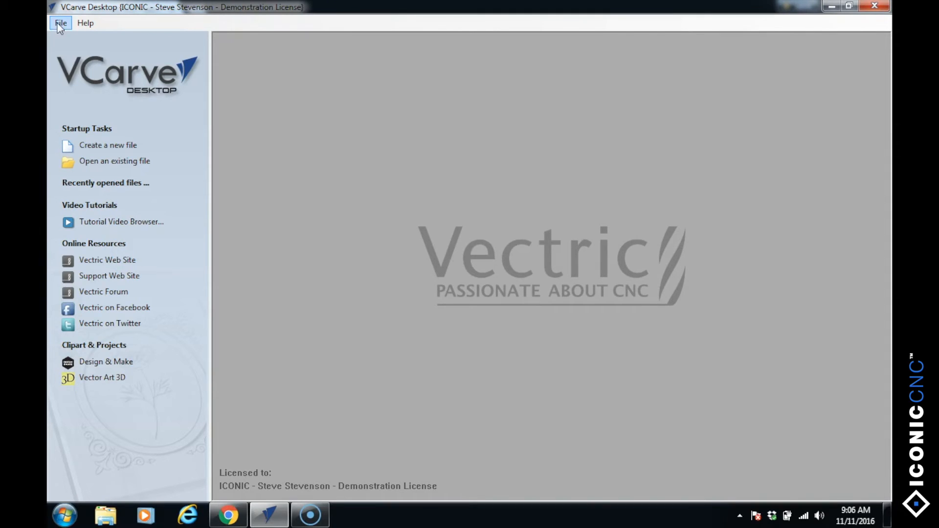
- Create a new job file with the default job size and material settings
{"action": "left_click", "coordinate": [227, 514]}
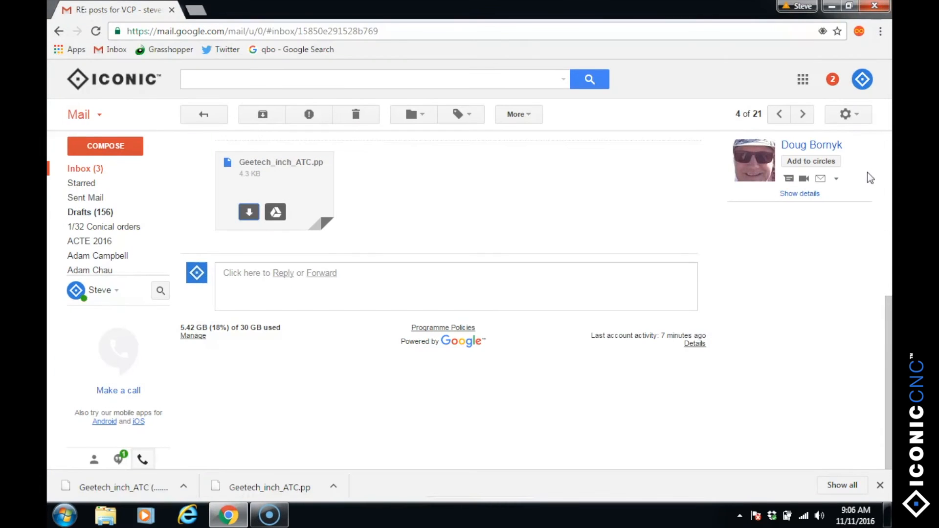
{"action": "mouse_move", "coordinate": [884, 35]}
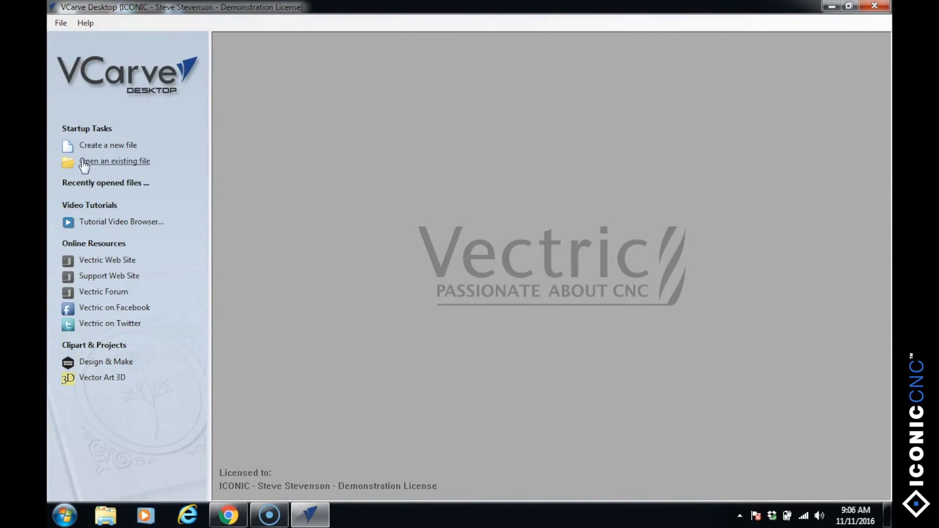
{"action": "mouse_move", "coordinate": [89, 158]}
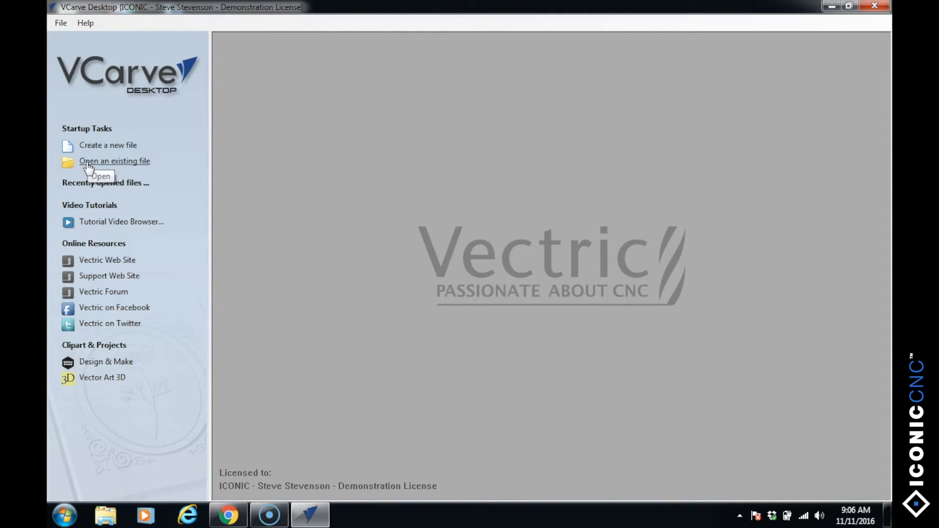
{"action": "left_click", "coordinate": [108, 145]}
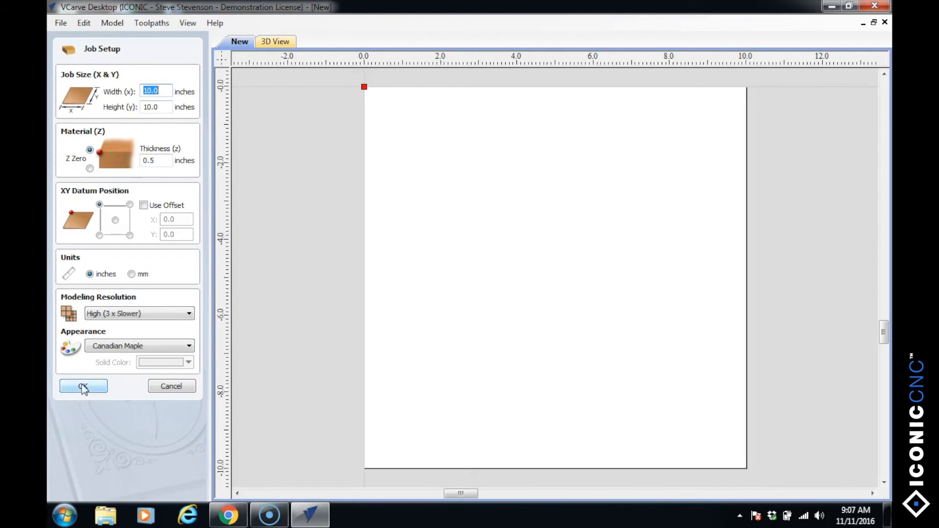
{"action": "left_click", "coordinate": [83, 386]}
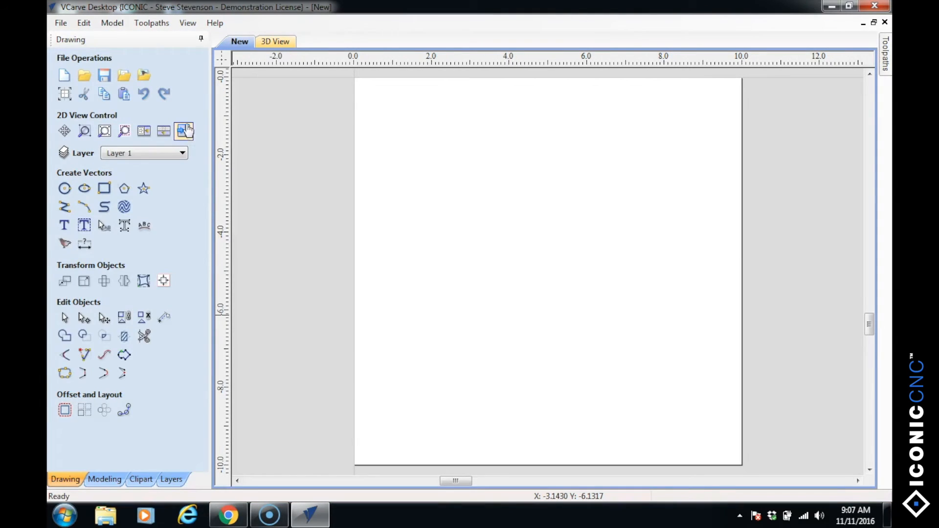
- Show the Save Toolpath post processor list scrolled to the Geetech ATC (inch) entry
{"action": "left_click", "coordinate": [884, 54]}
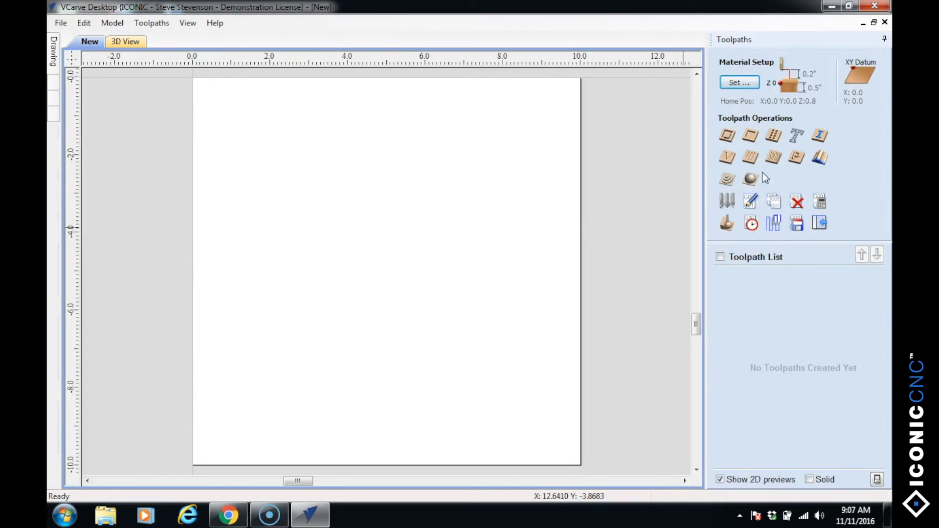
{"action": "mouse_move", "coordinate": [750, 201]}
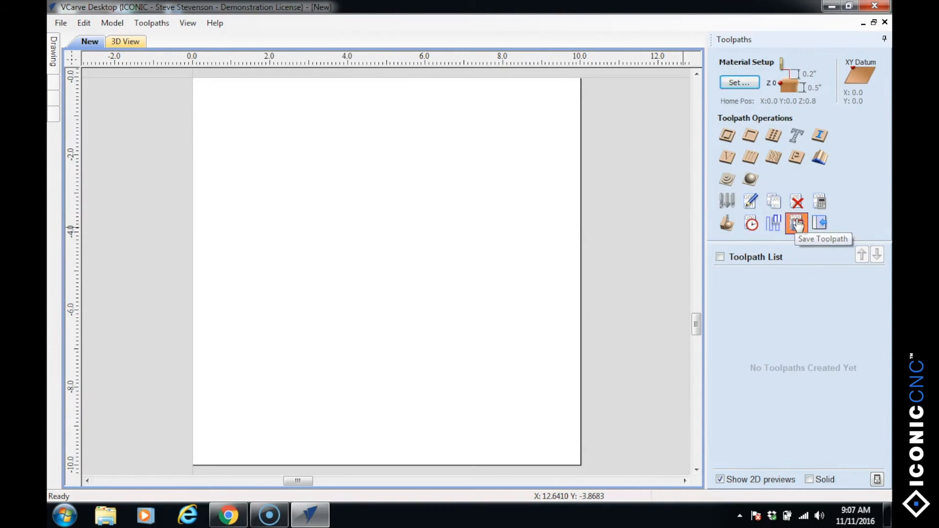
{"action": "left_click", "coordinate": [796, 223]}
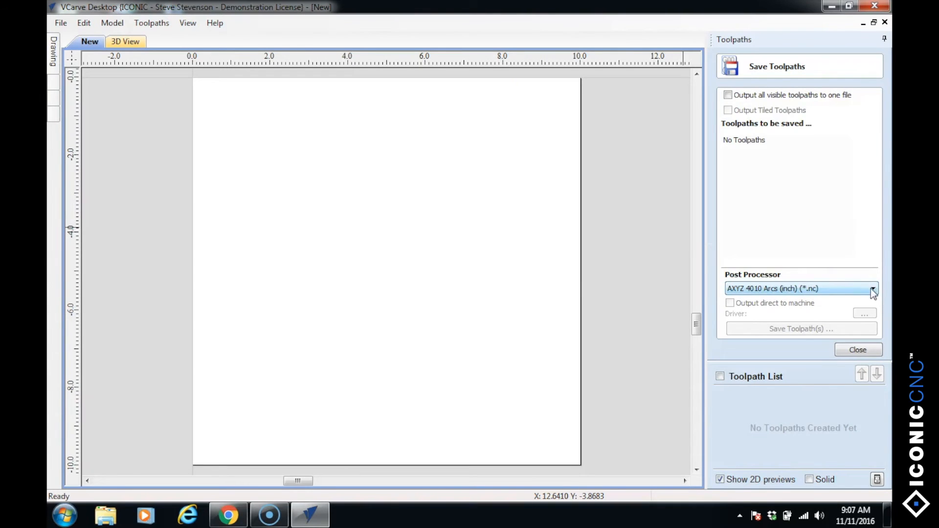
{"action": "left_click", "coordinate": [872, 289]}
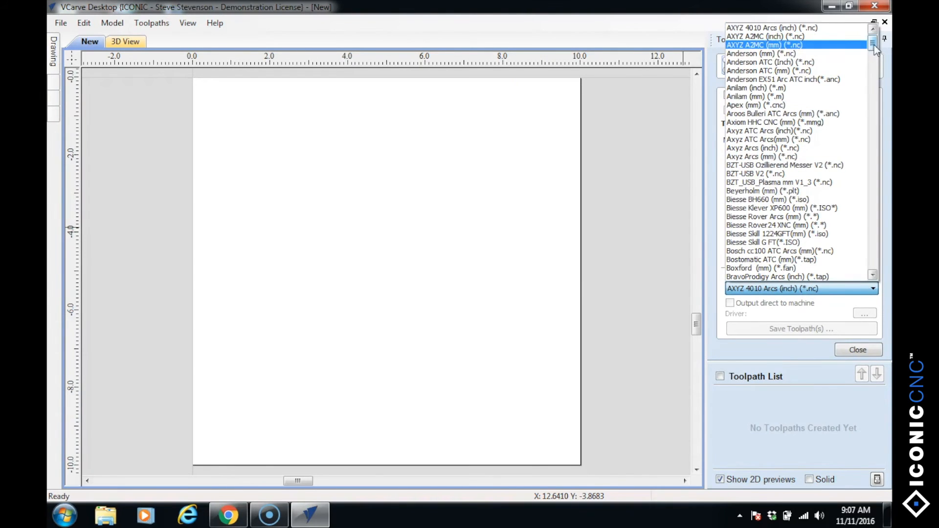
{"action": "scroll", "scroll_direction": "down", "scroll_amount": 3}
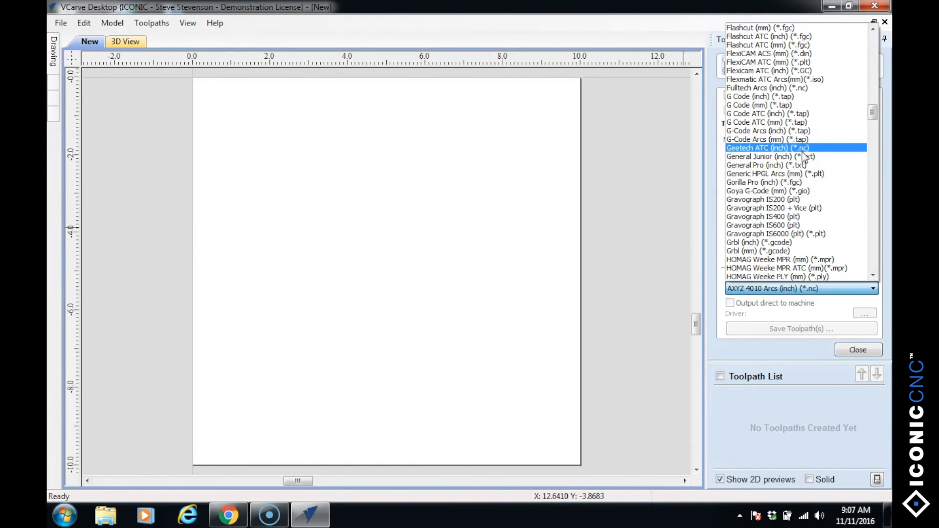
{"action": "mouse_move", "coordinate": [810, 156]}
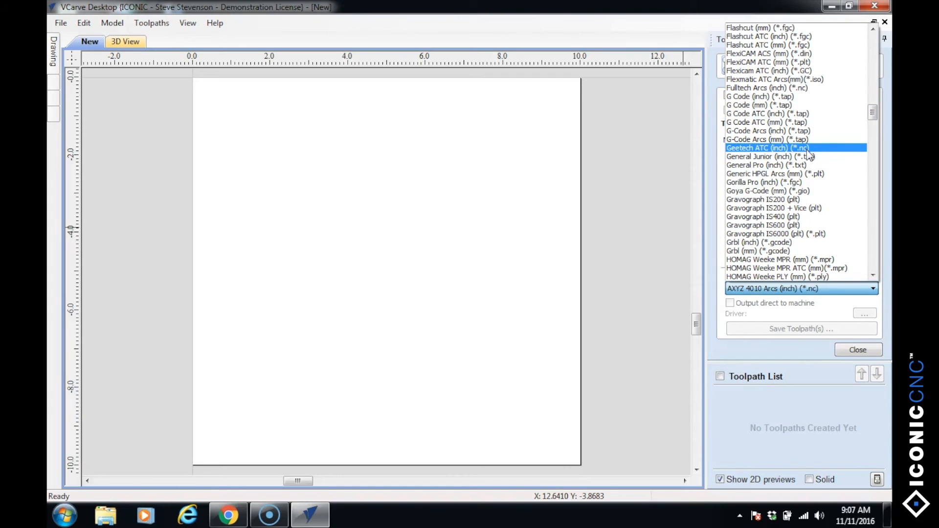